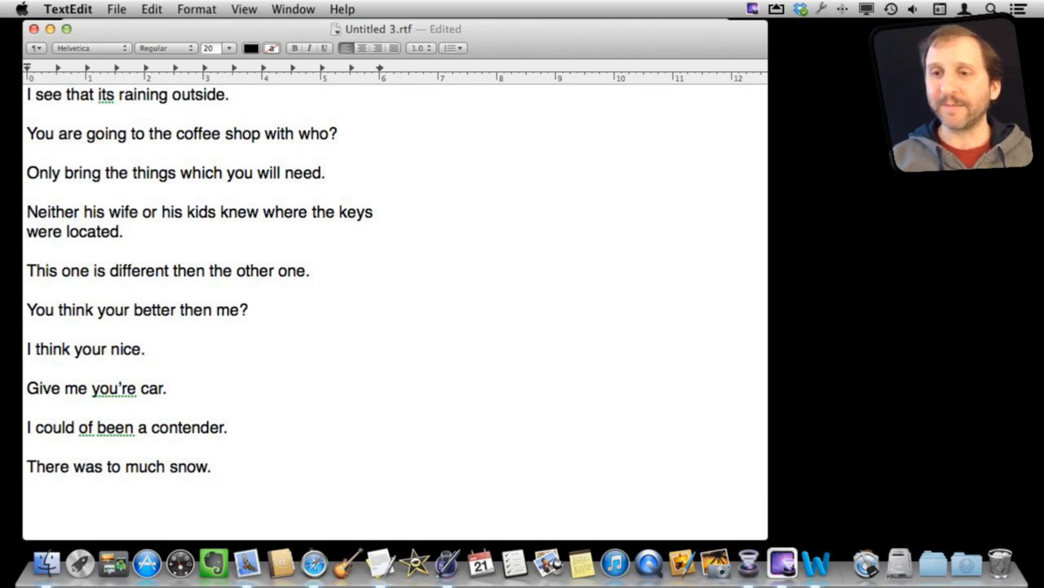
# Browse the menu bar for grammar settings and delete a character below the third sentence
pyautogui.click(151, 9)
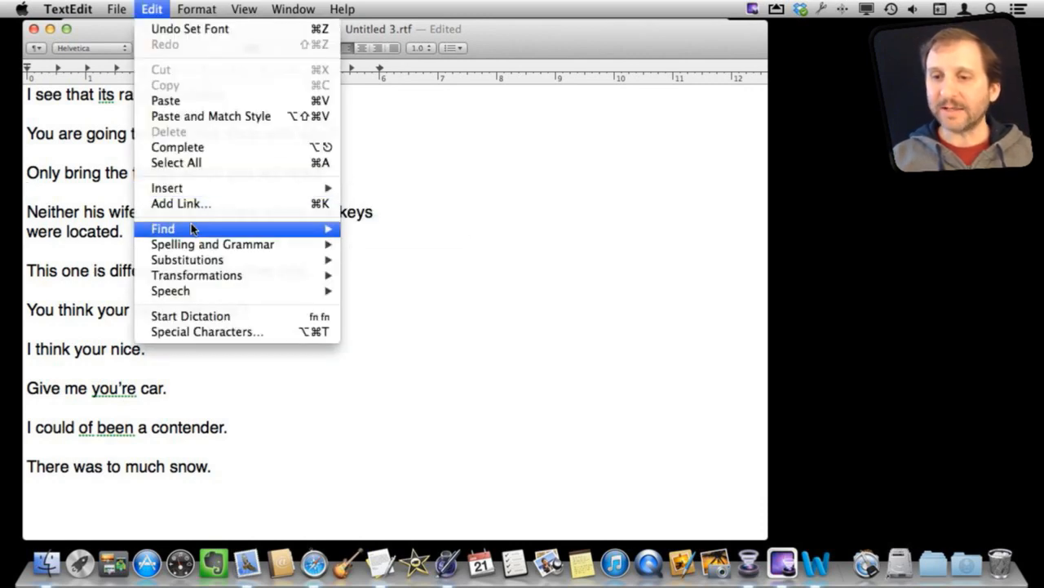
pyautogui.moveTo(212, 244)
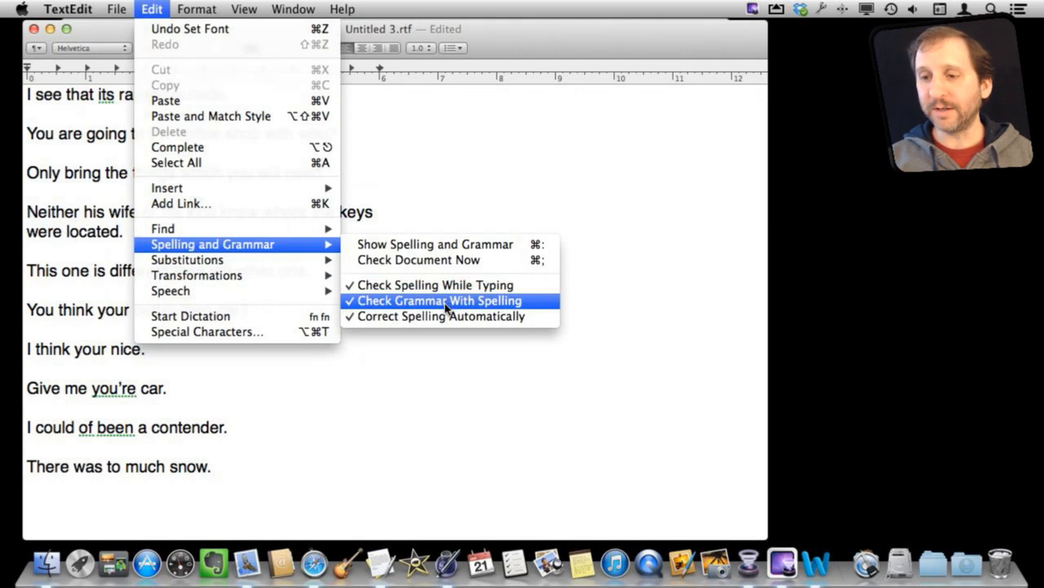
pyautogui.moveTo(459, 308)
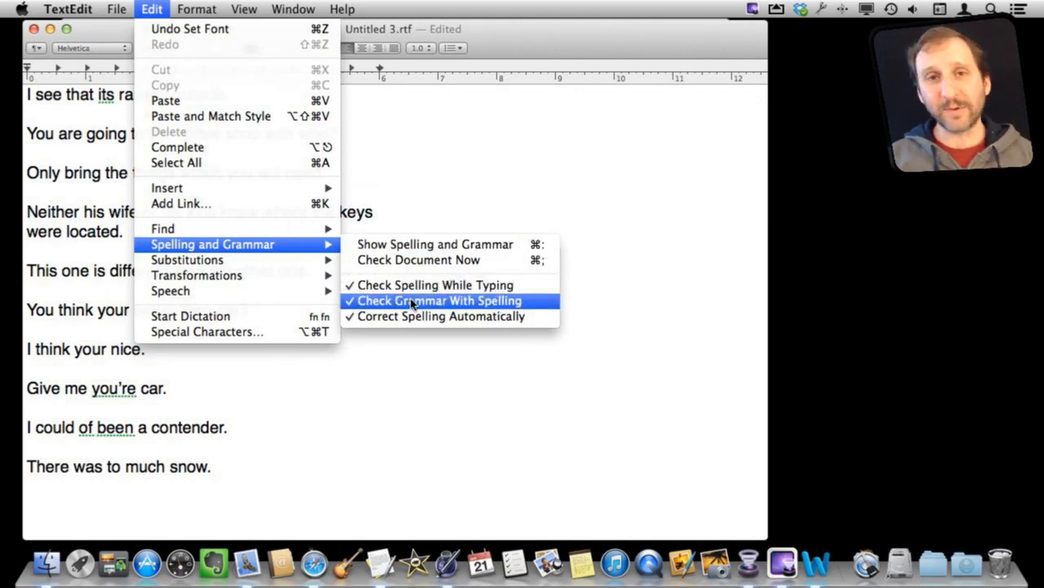
pyautogui.moveTo(435, 244)
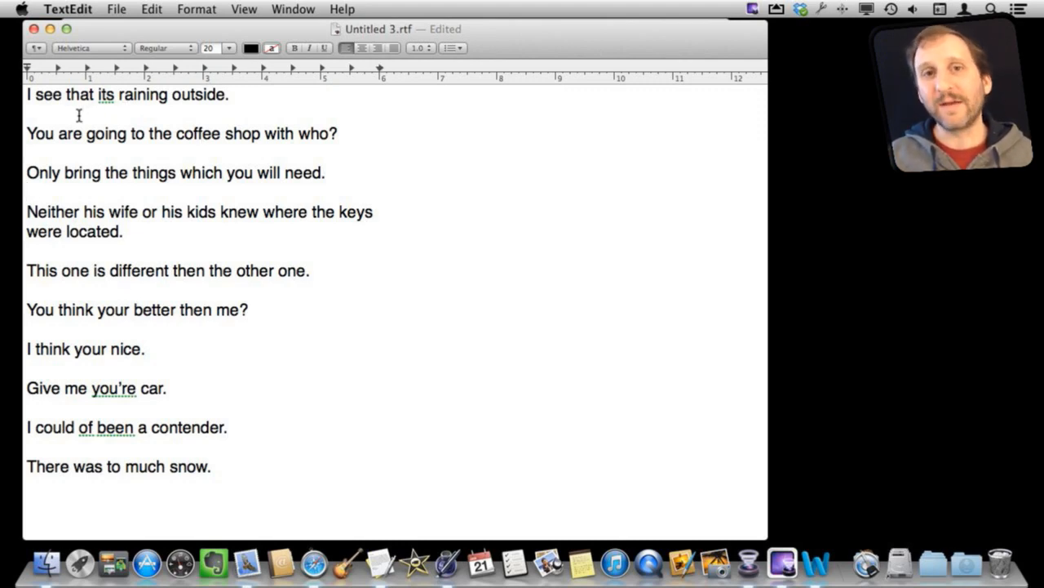
pyautogui.click(28, 192)
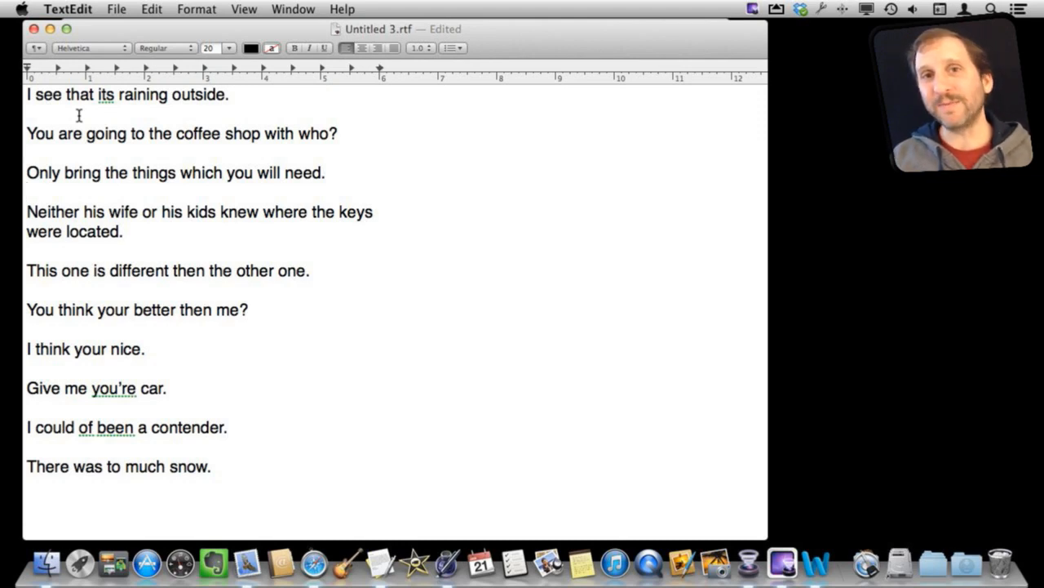
pyautogui.click(28, 192)
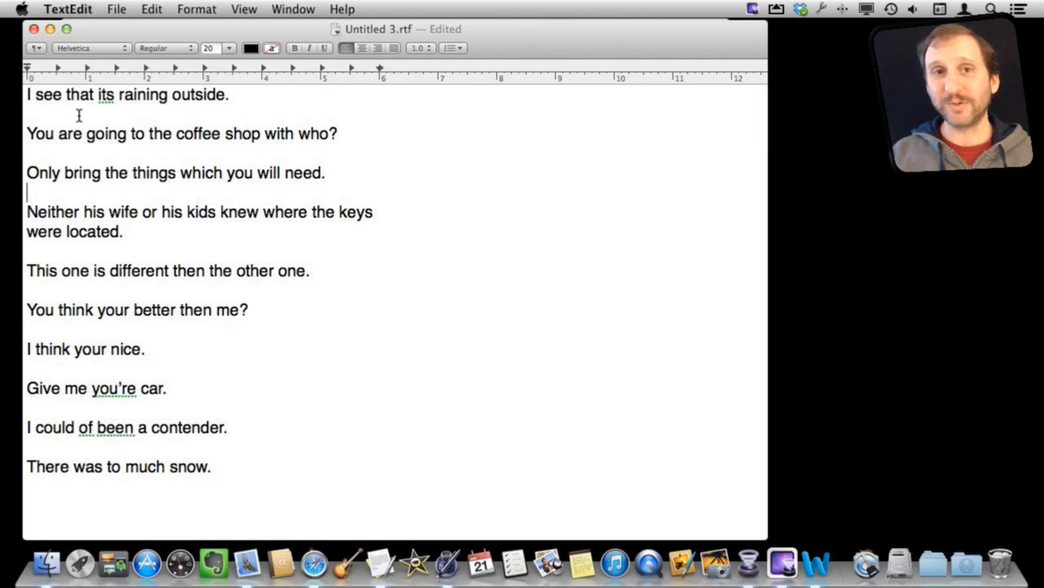
pyautogui.press('backspace')
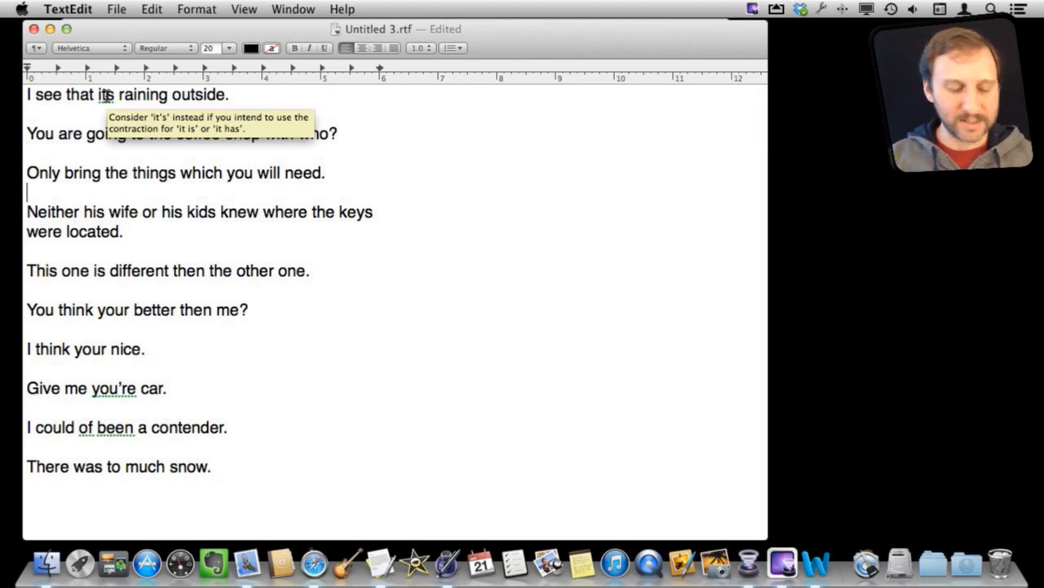
# Check the correction suggestions for 'its' and 'been', then start the Pages proofreader
pyautogui.rightClick(103, 95)
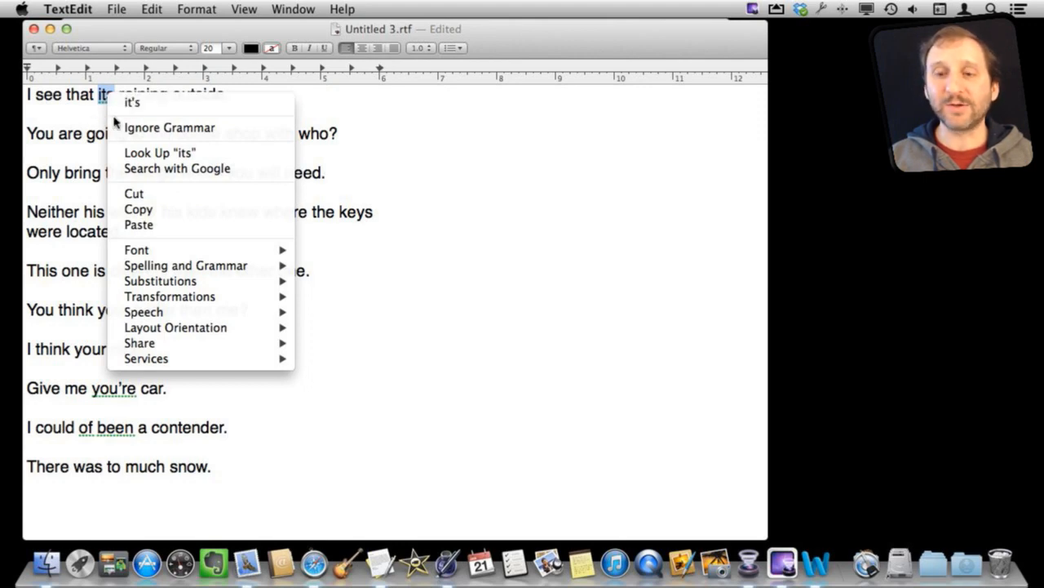
pyautogui.moveTo(170, 128)
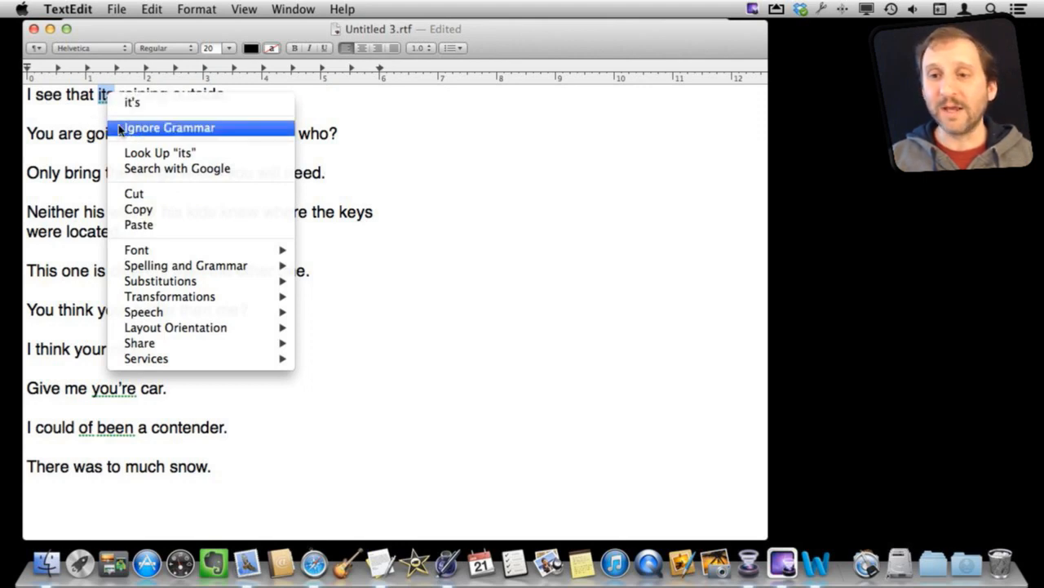
pyautogui.click(167, 127)
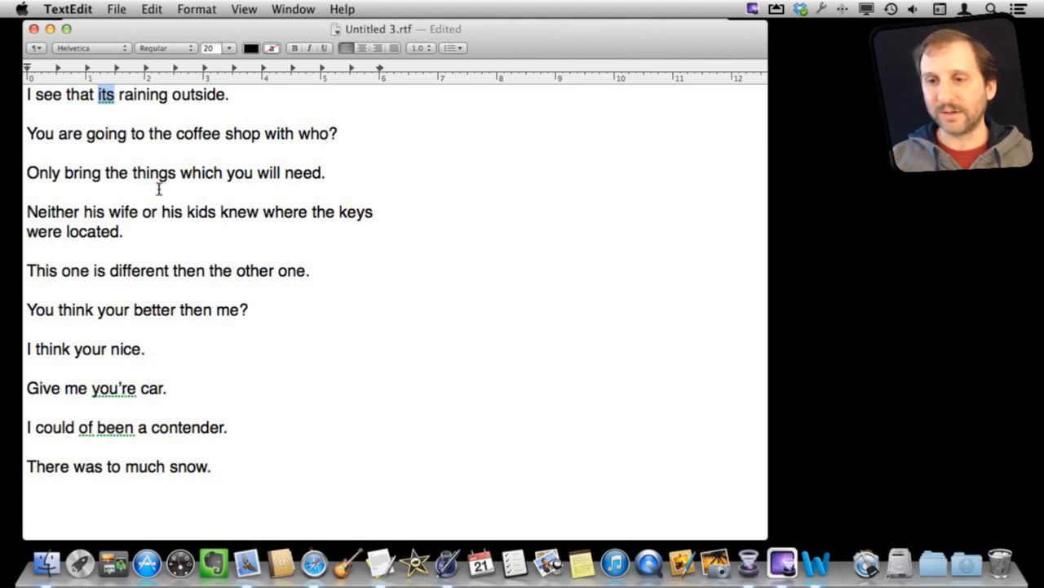
pyautogui.moveTo(123, 321)
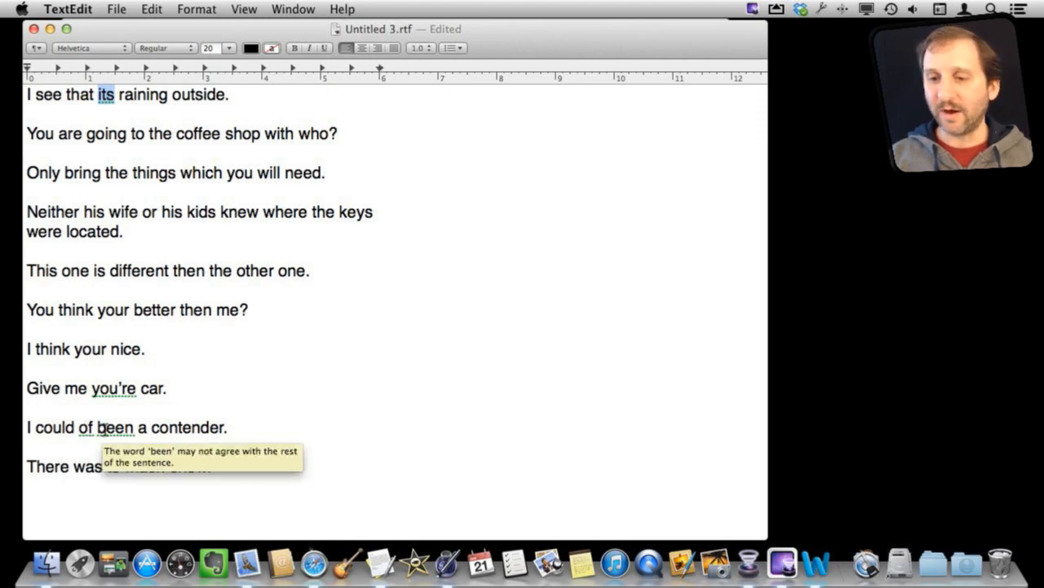
pyautogui.rightClick(118, 426)
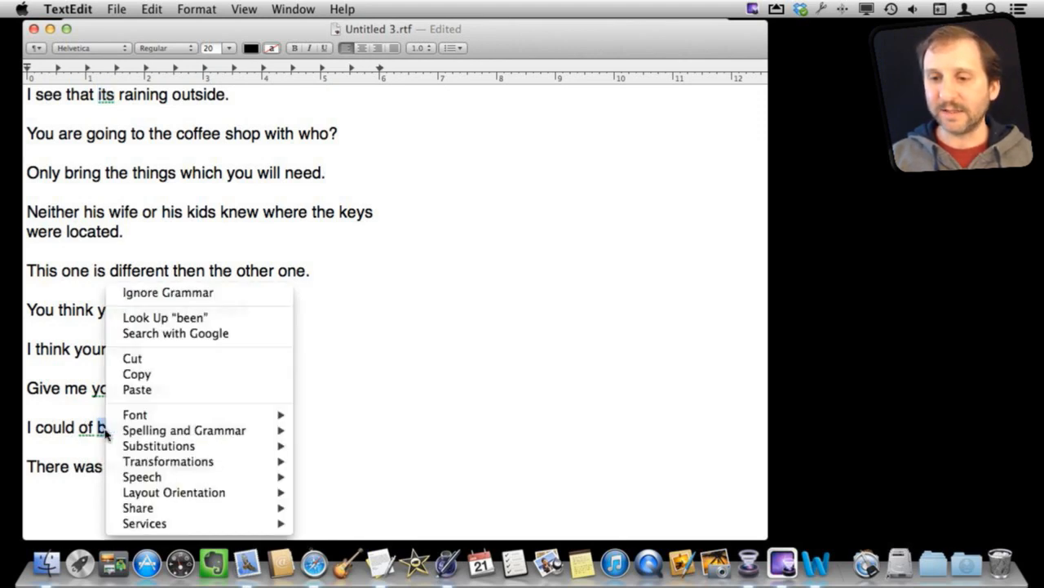
pyautogui.click(114, 427)
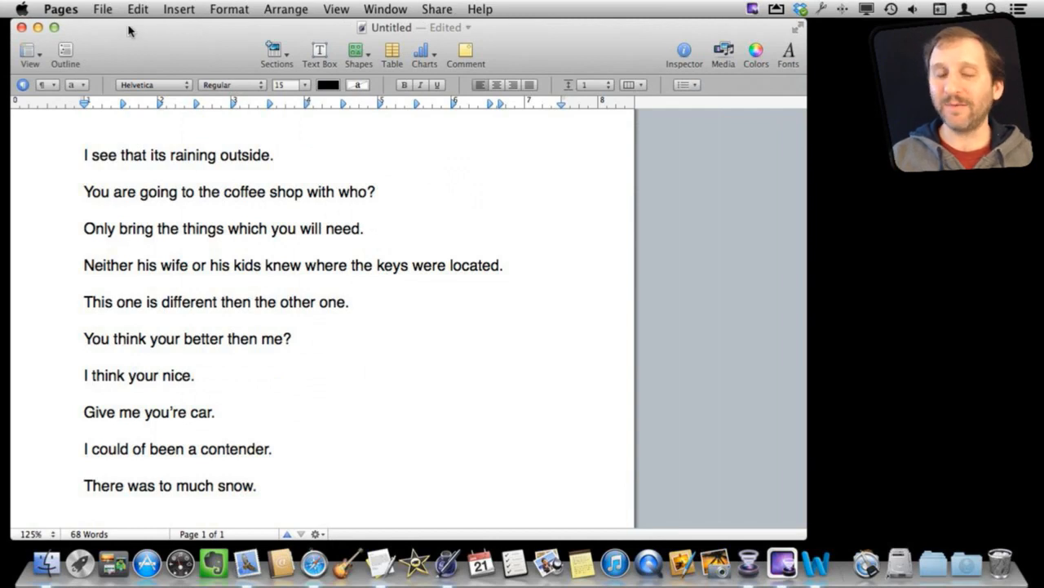
pyautogui.click(137, 9)
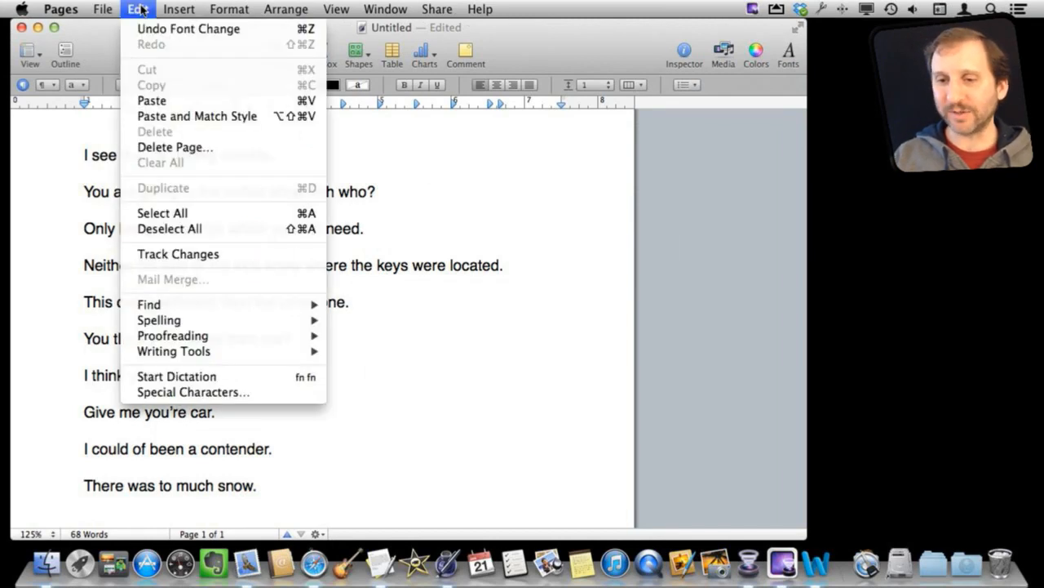
pyautogui.moveTo(158, 319)
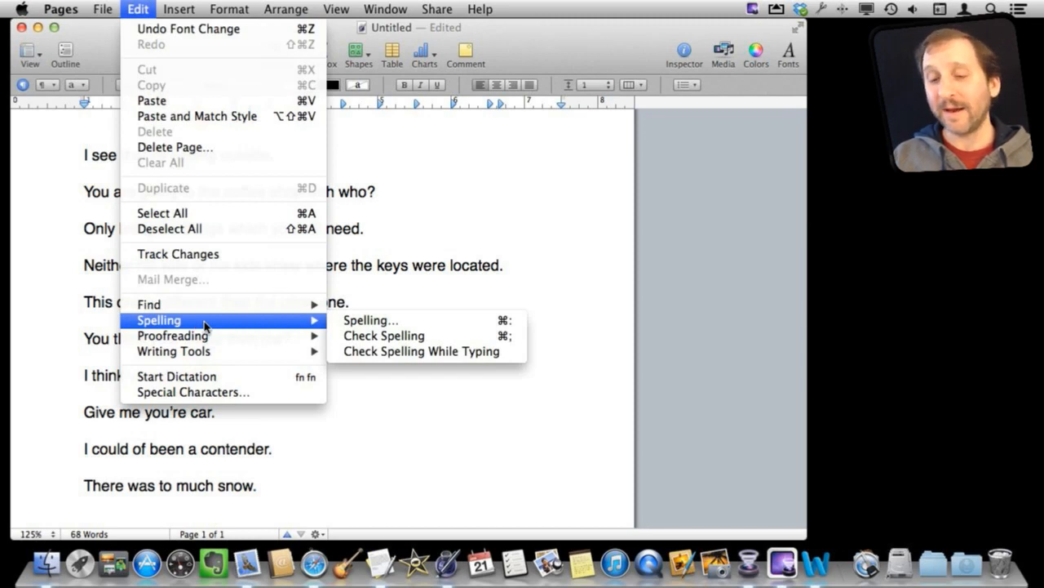
pyautogui.moveTo(172, 335)
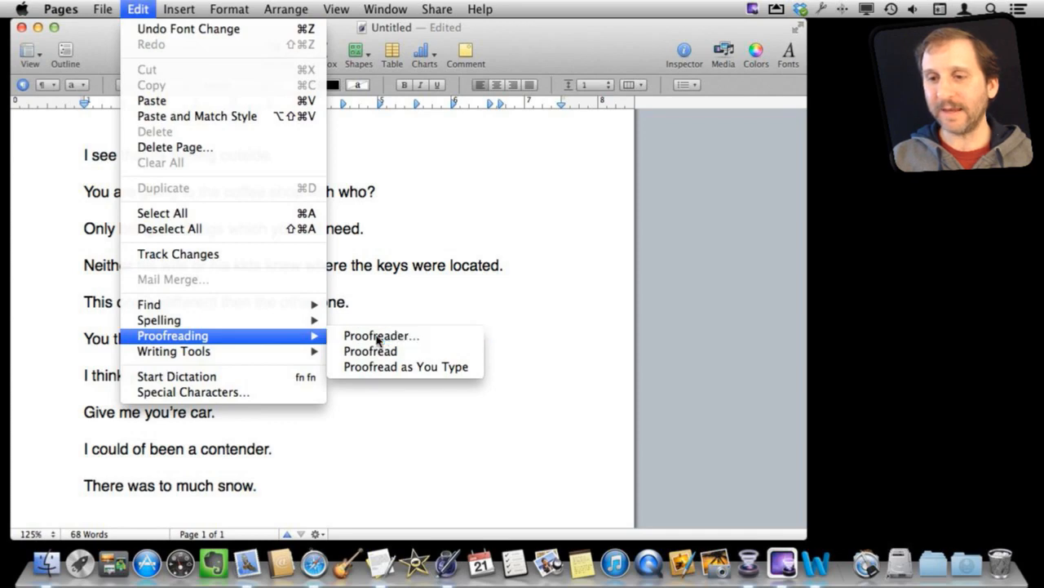
pyautogui.click(381, 335)
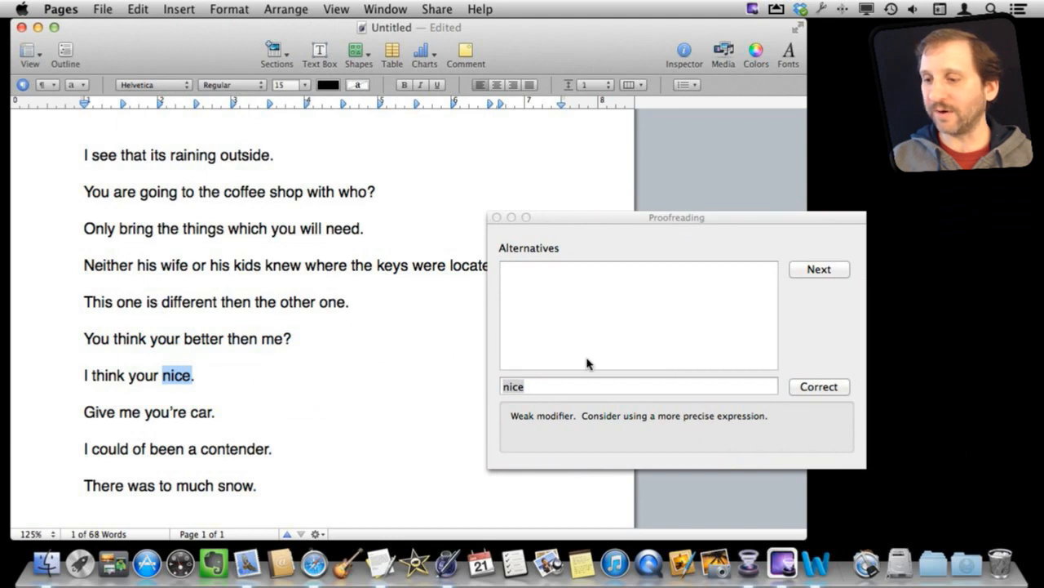
pyautogui.moveTo(251, 399)
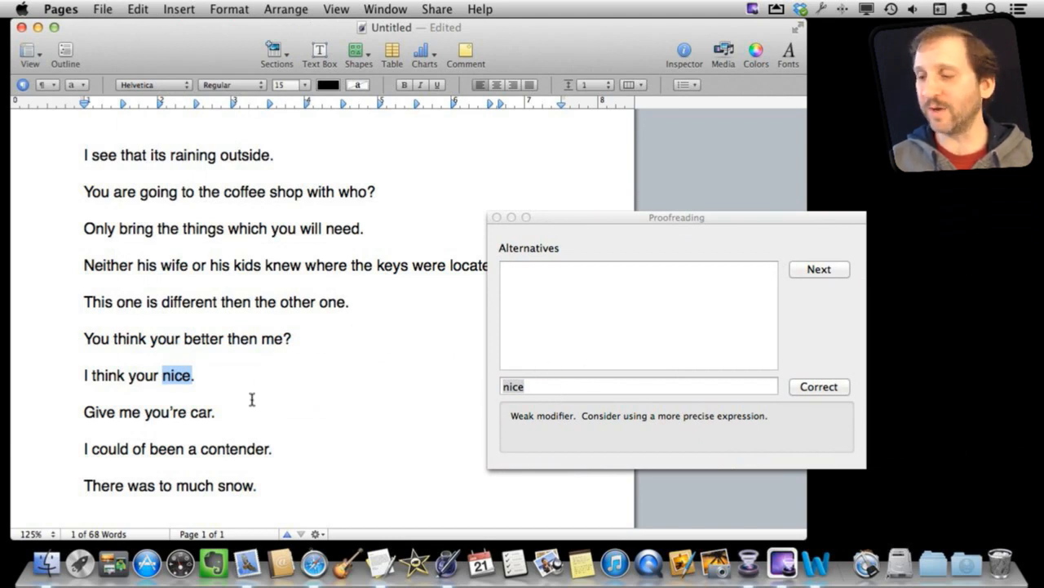
# Advance through three flagged proofreading issues, reading explanations like 'nice' and 'could of'
pyautogui.click(819, 269)
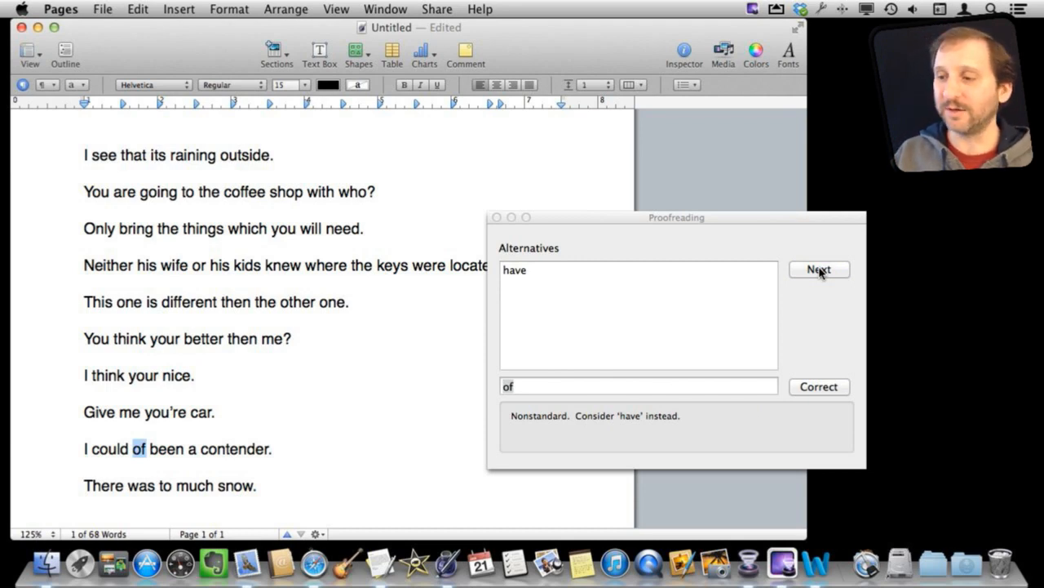
pyautogui.click(819, 269)
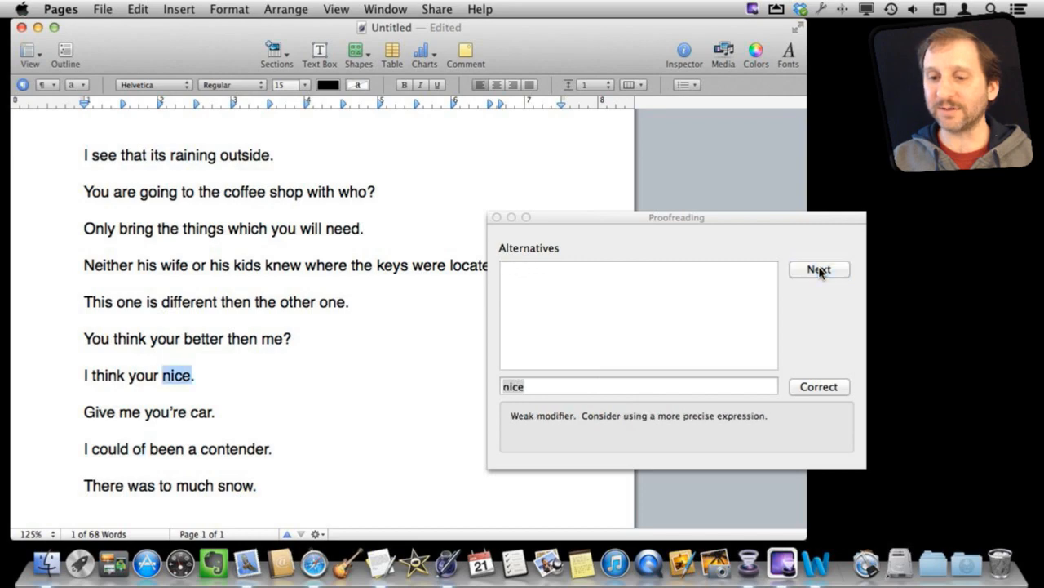
pyautogui.click(818, 269)
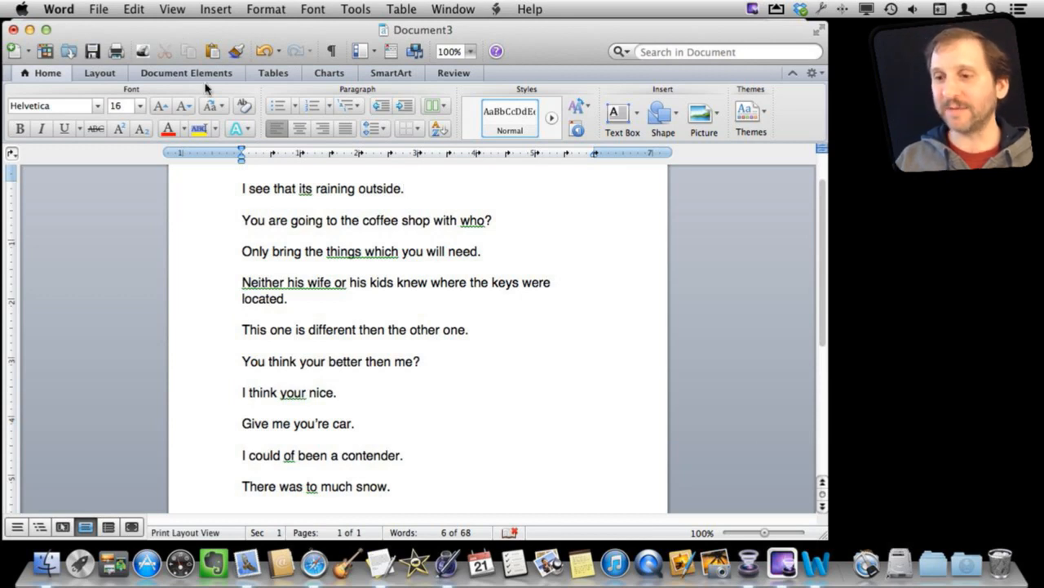
pyautogui.click(403, 188)
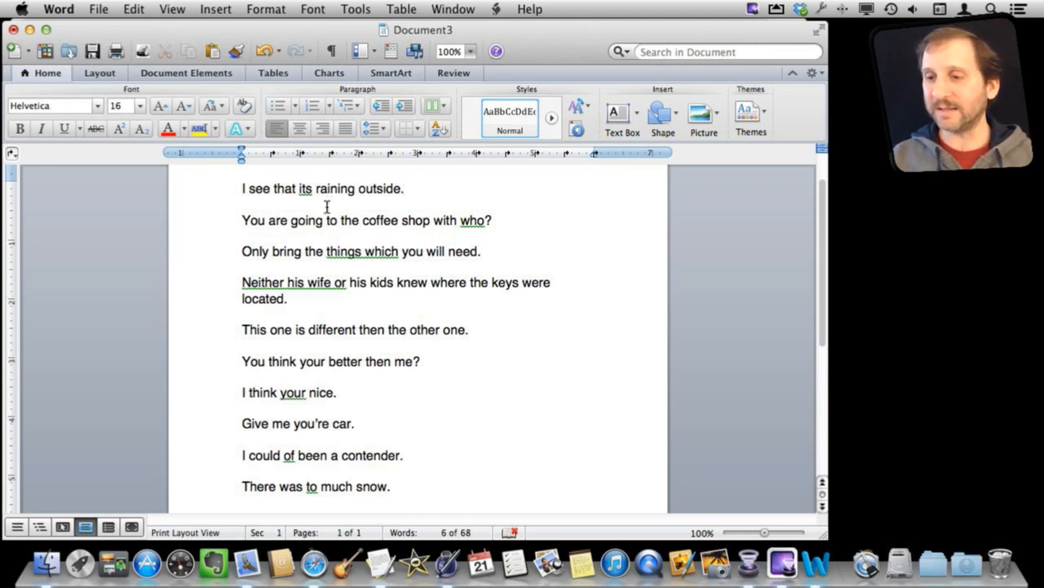
pyautogui.moveTo(482, 221)
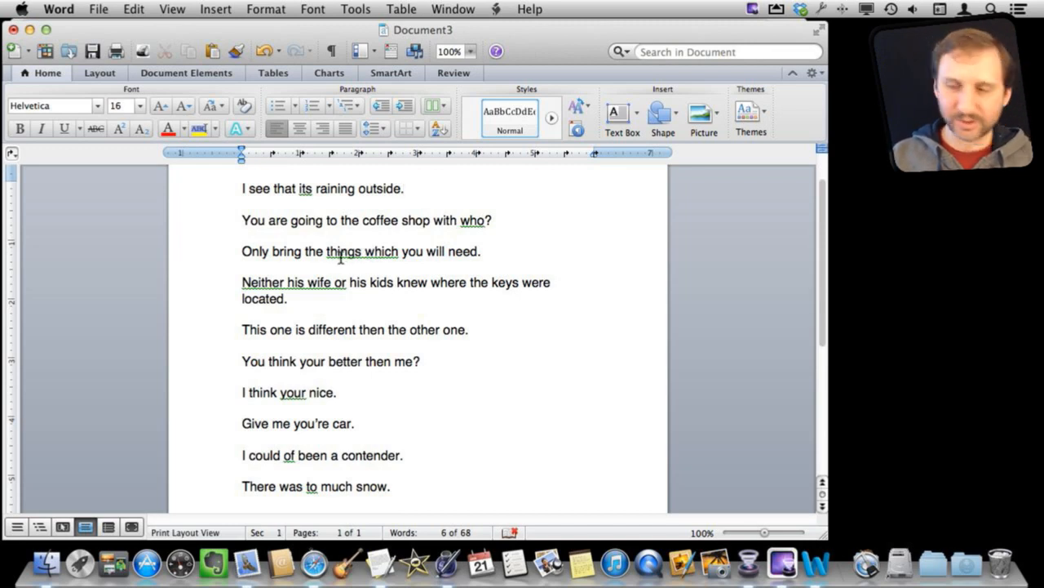
pyautogui.rightClick(361, 250)
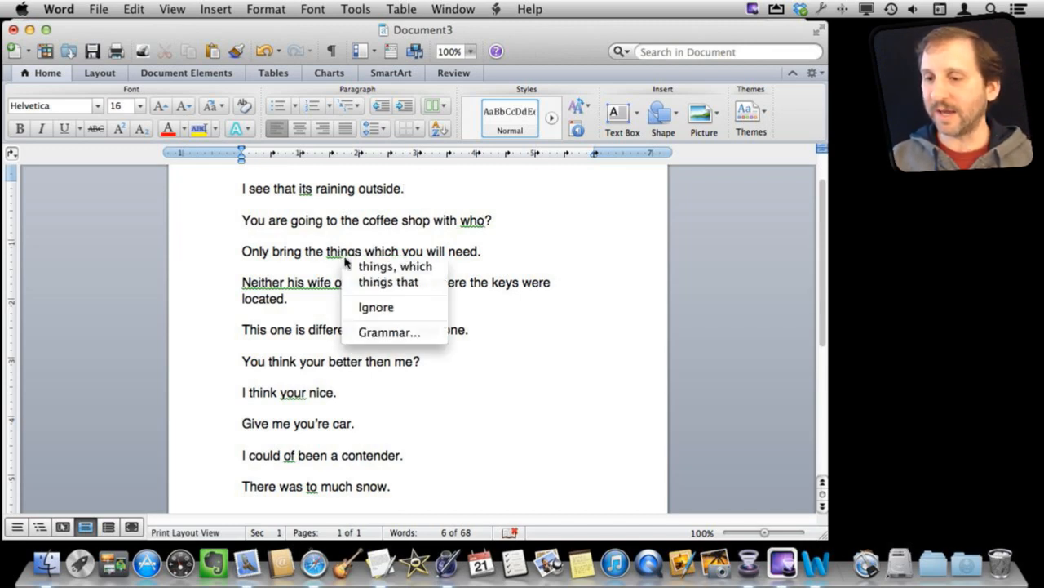
pyautogui.moveTo(388, 282)
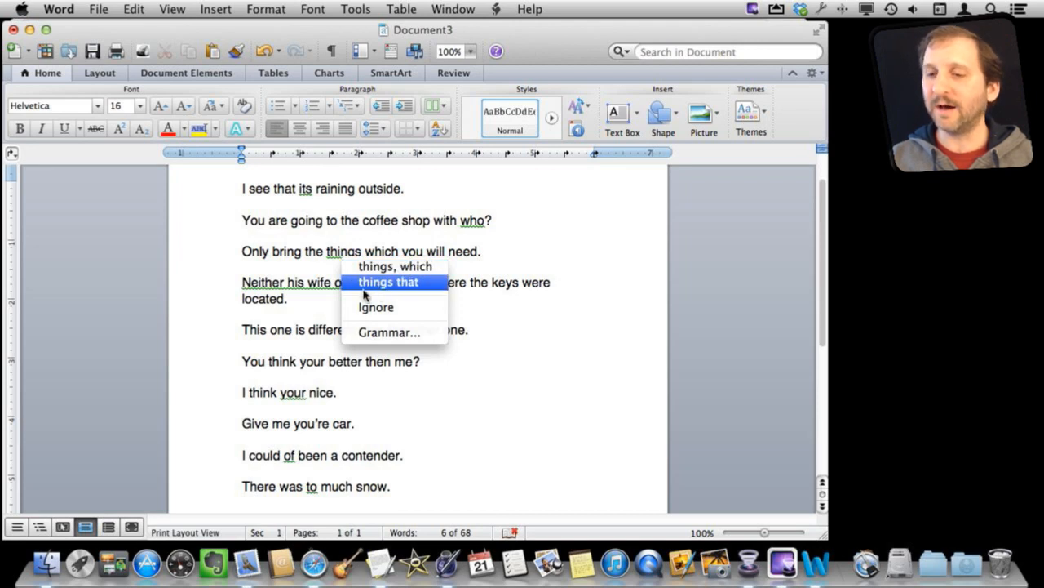
pyautogui.click(387, 282)
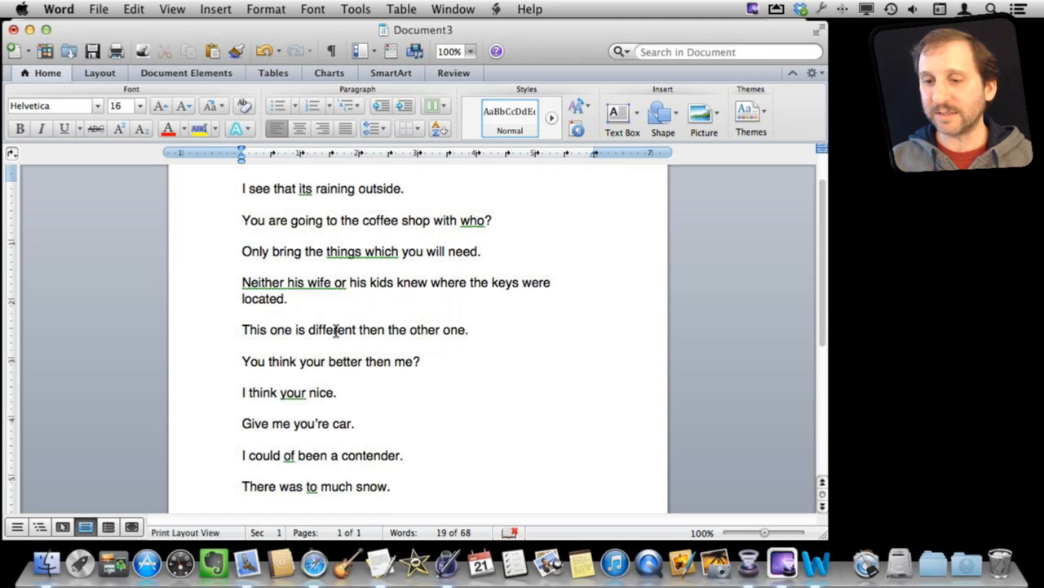
pyautogui.rightClick(292, 392)
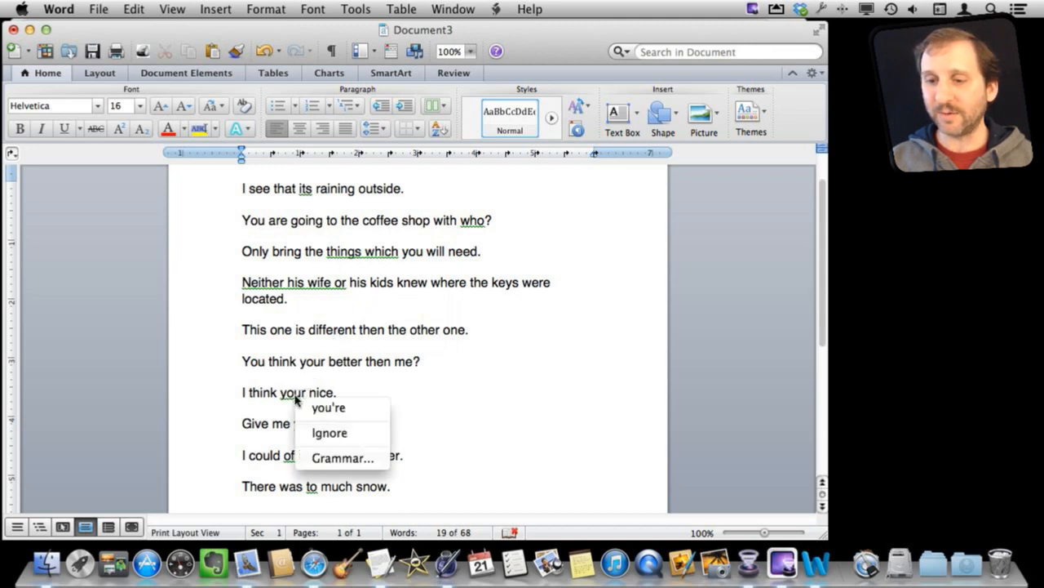
pyautogui.click(328, 407)
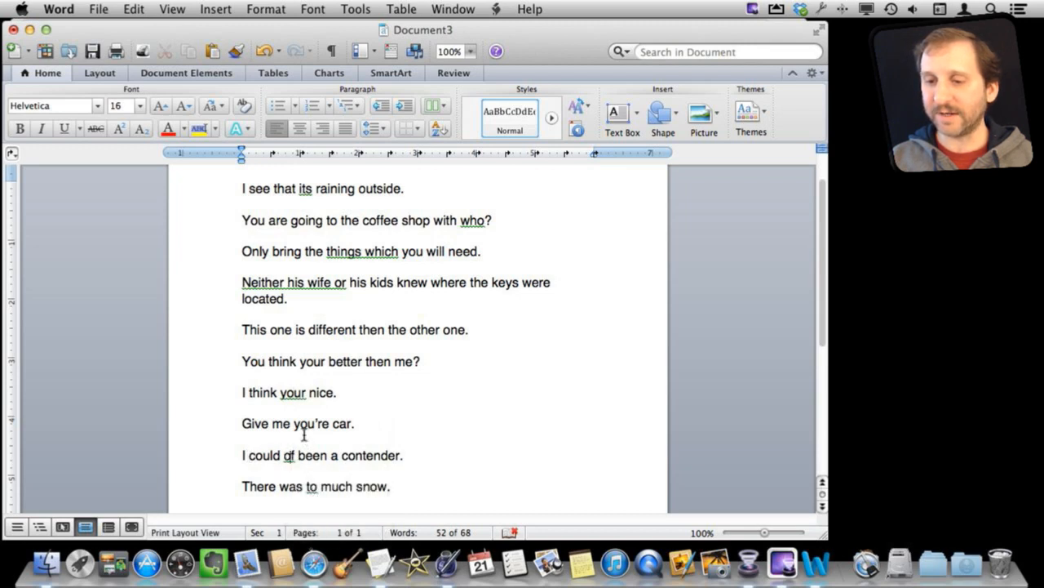
pyautogui.rightClick(311, 485)
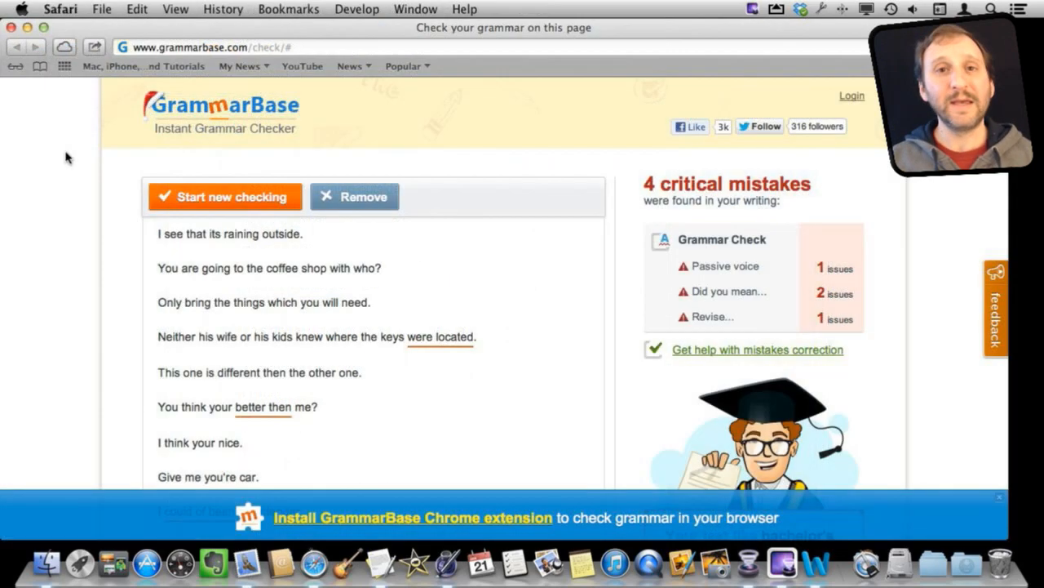
pyautogui.moveTo(183, 302)
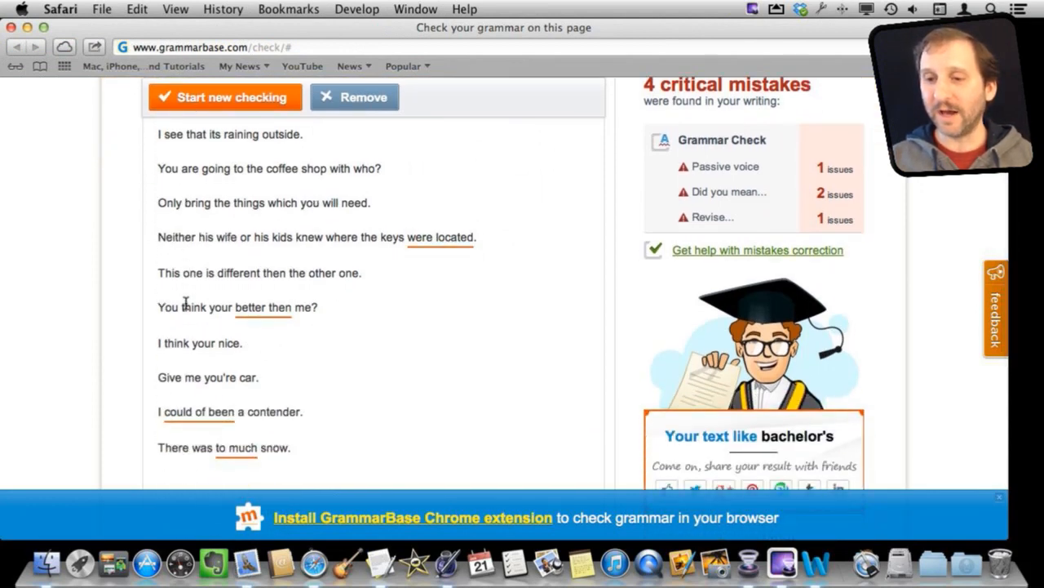
pyautogui.moveTo(320, 322)
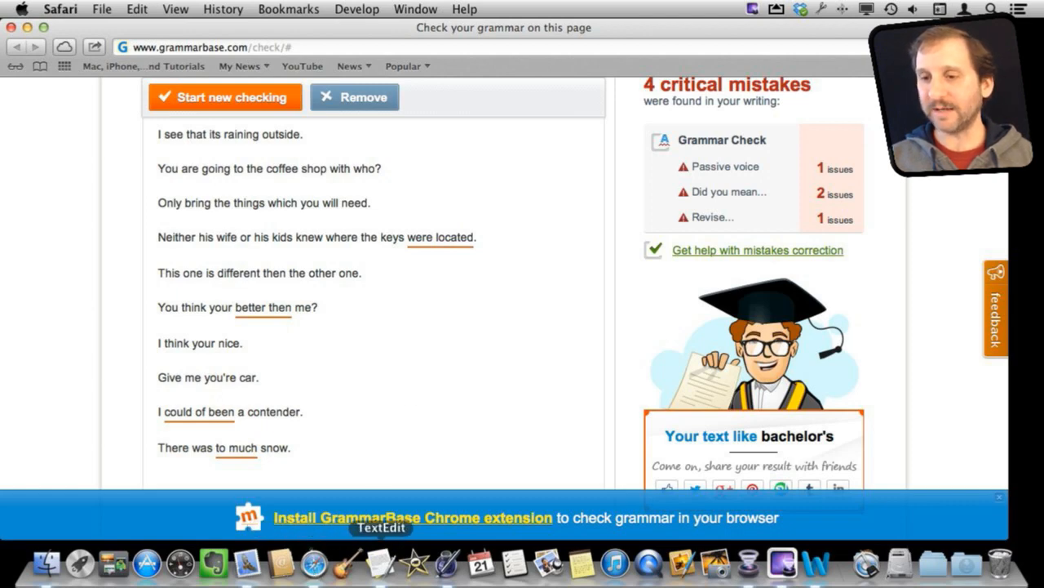
pyautogui.click(380, 561)
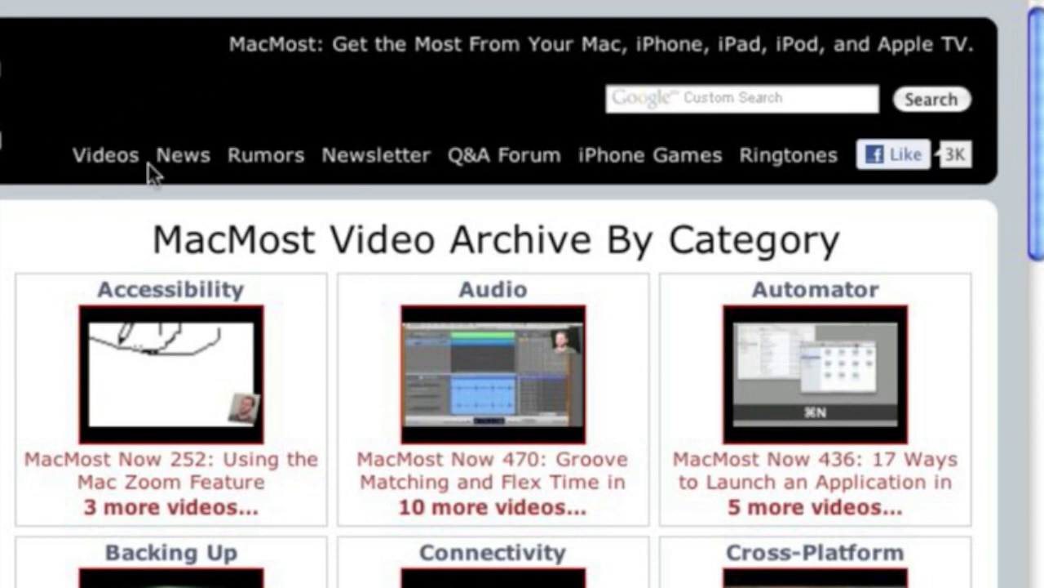
pyautogui.moveTo(924, 435)
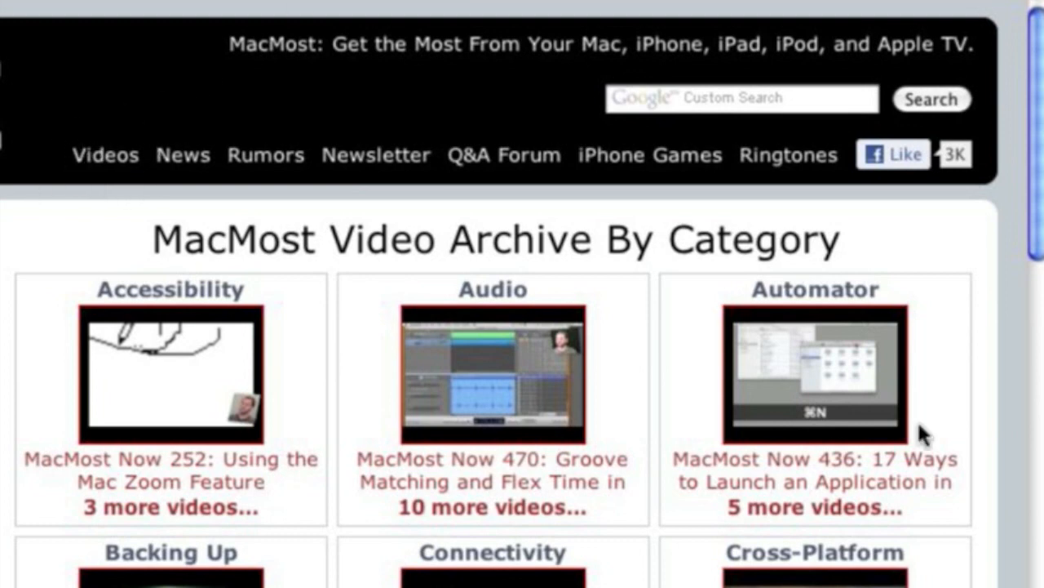
pyautogui.scroll(-3)
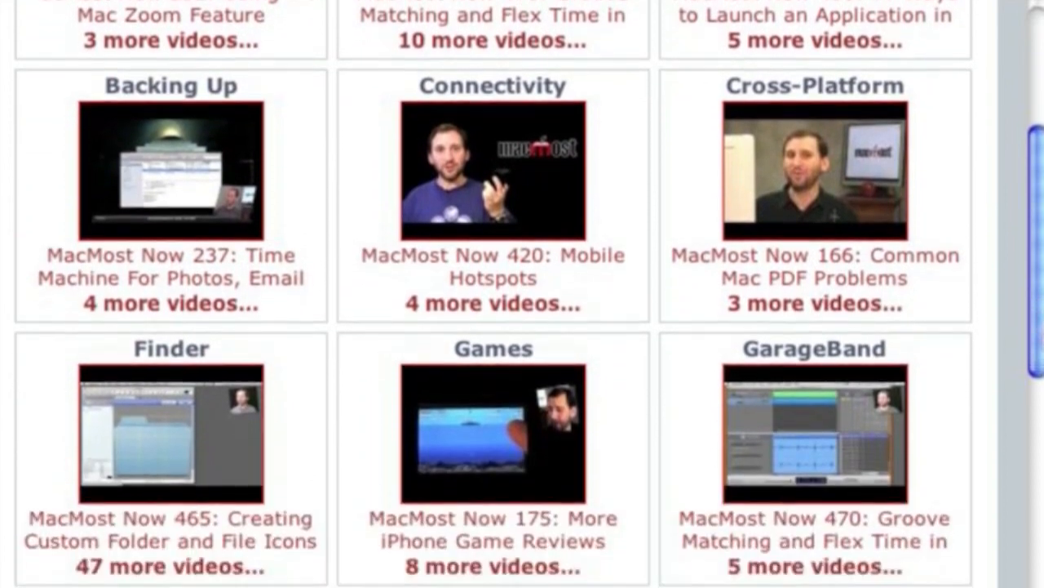
pyautogui.scroll(-3)
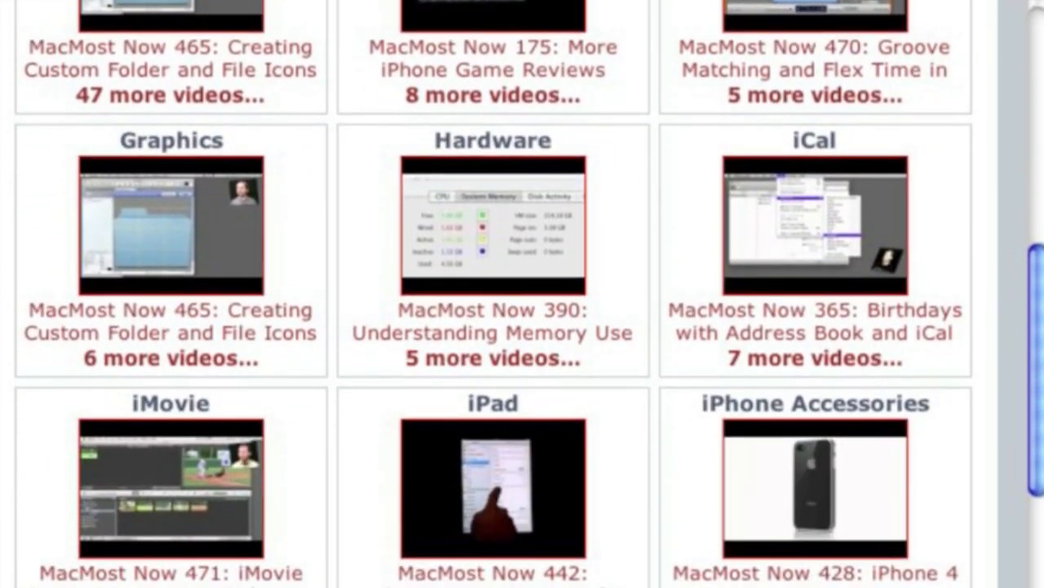